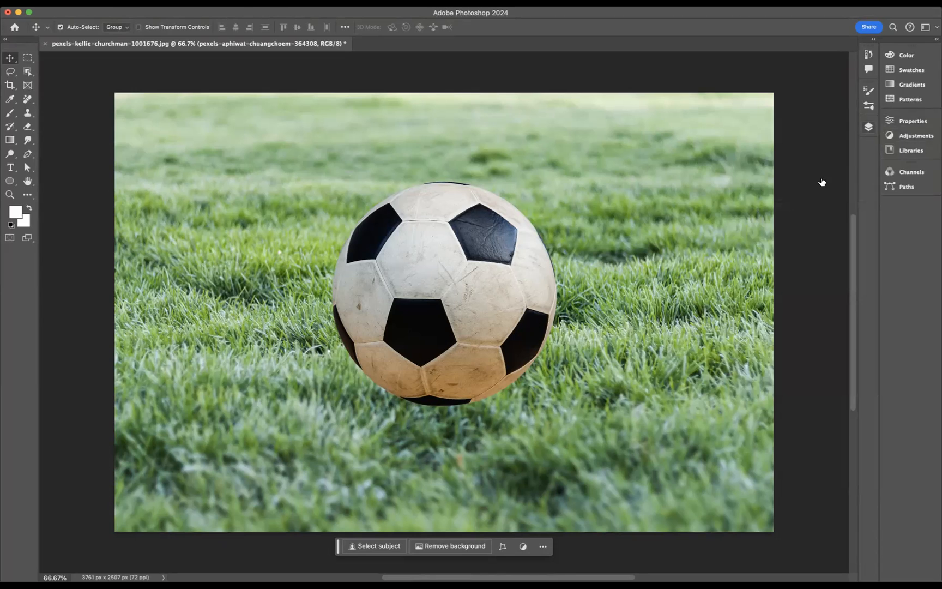
Show the Layers panel and pick the Lasso tool to select grass around the ball's base
click(869, 125)
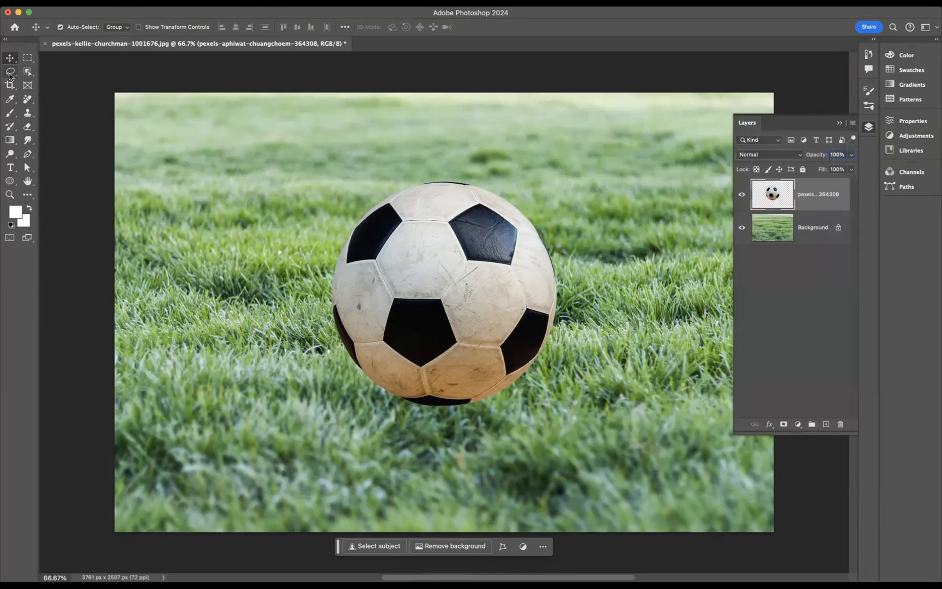
click(9, 72)
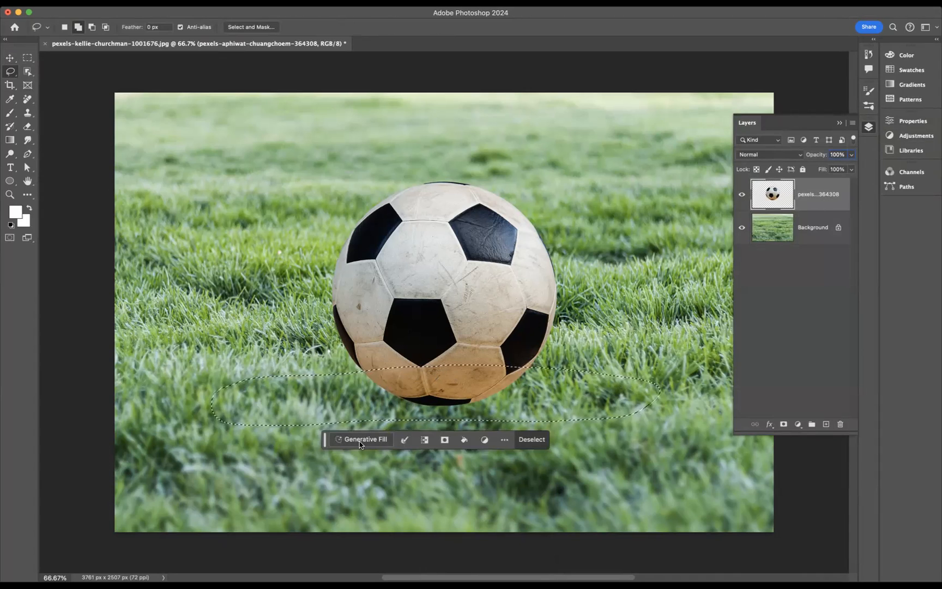
Run Generative Fill on the oval selection with an empty prompt
click(365, 439)
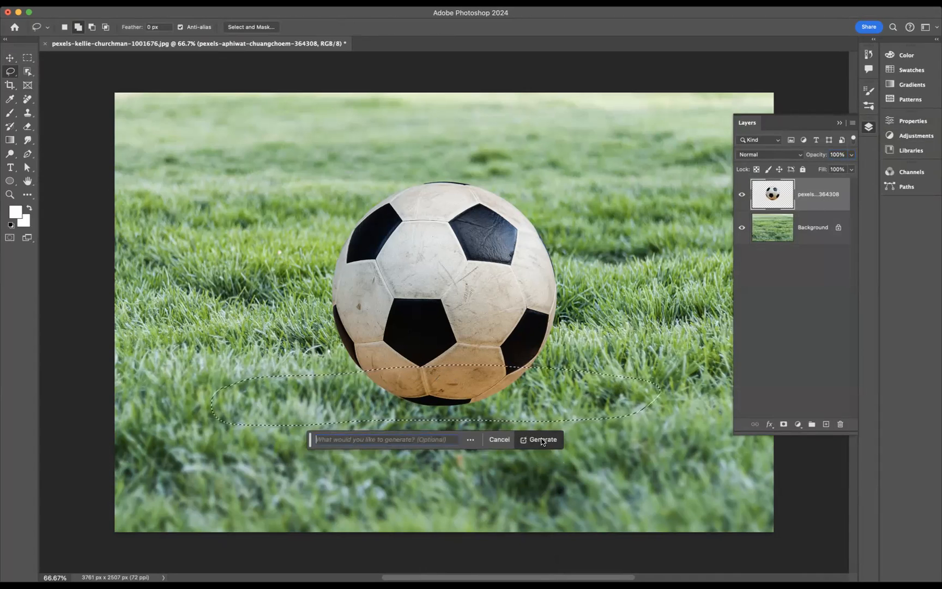
click(543, 440)
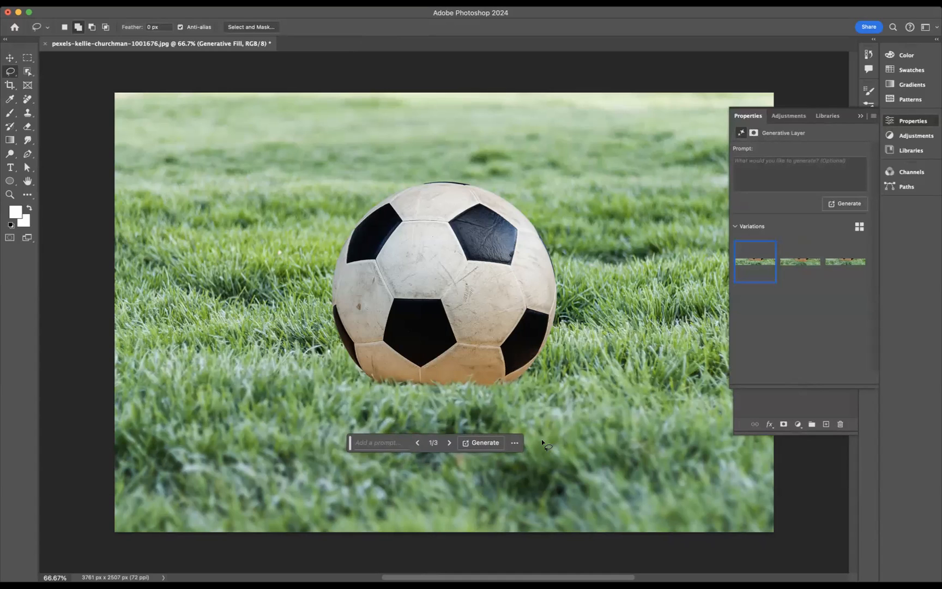
mouse_move(454, 391)
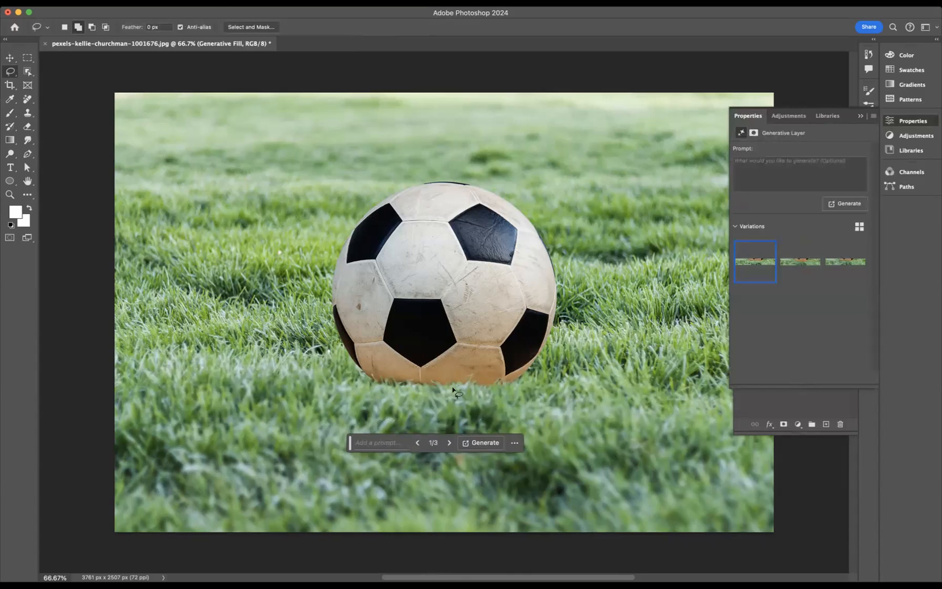
Cycle the generated variations and keep variation 3 of 3 beneath the ball
click(799, 261)
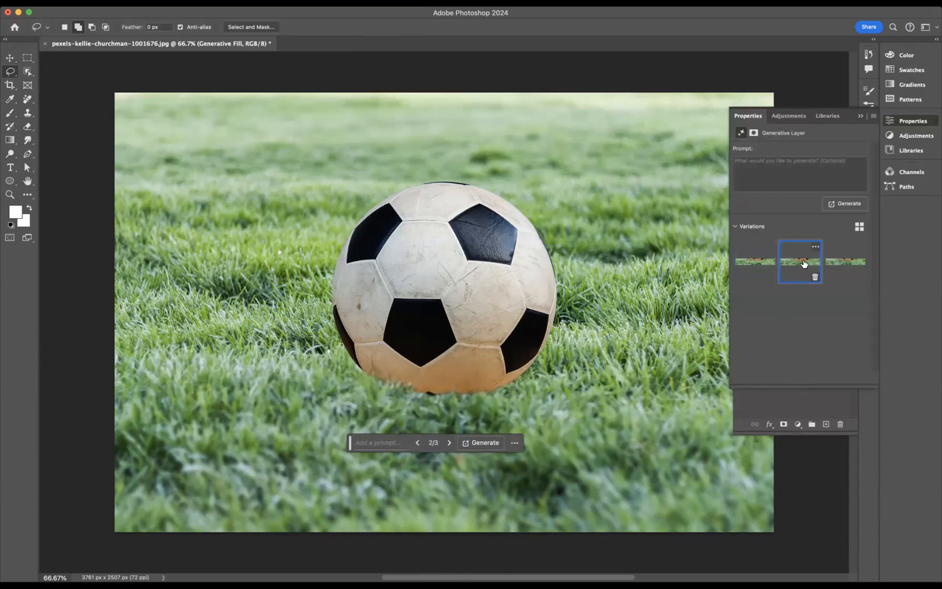
click(845, 262)
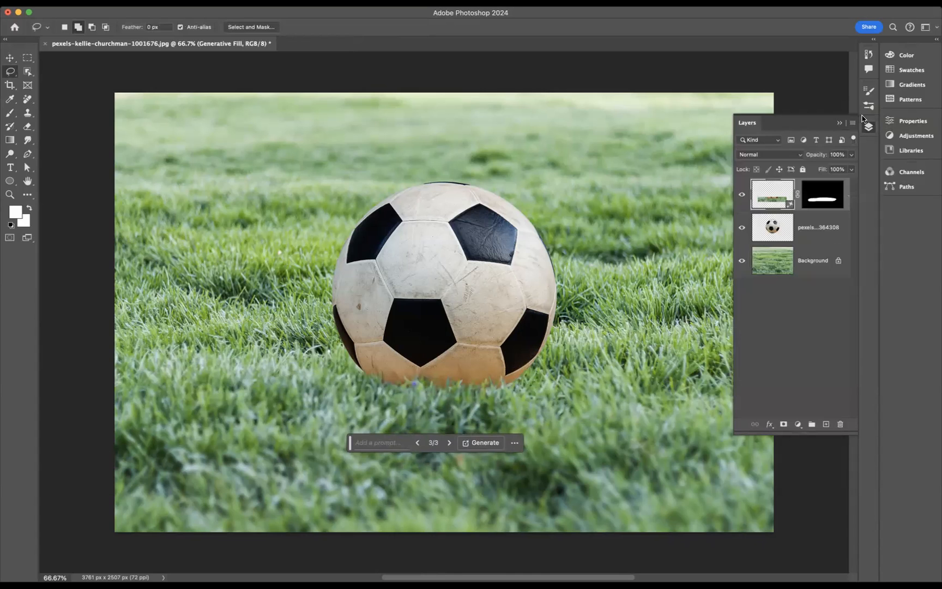
Switch to the Move tool and a fuller screen display to review the composite
click(10, 58)
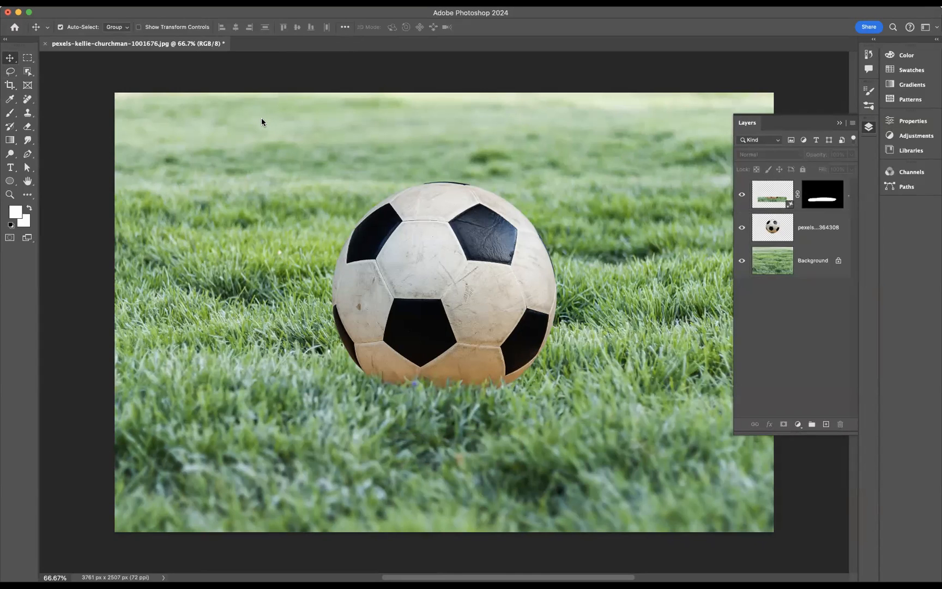
key(Tab)
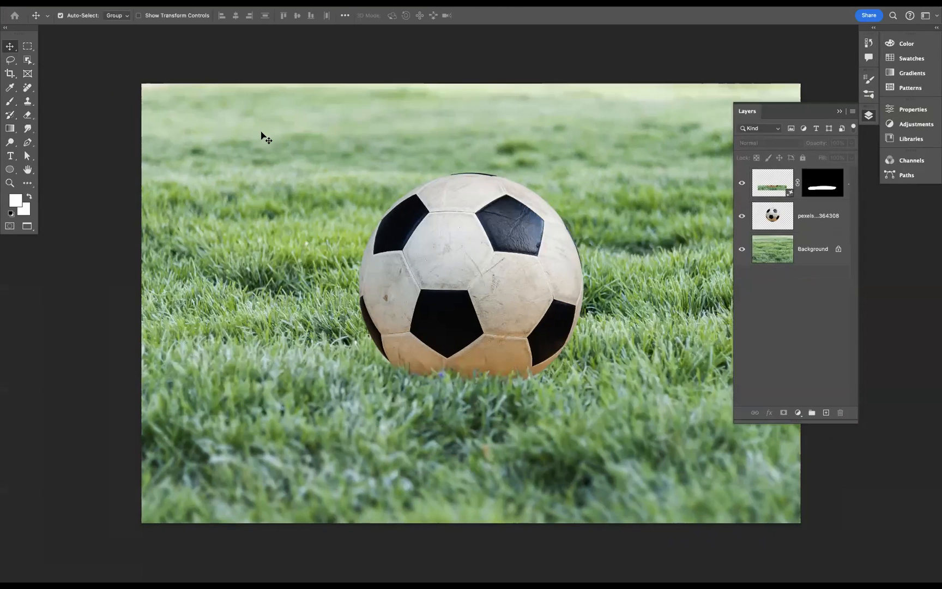